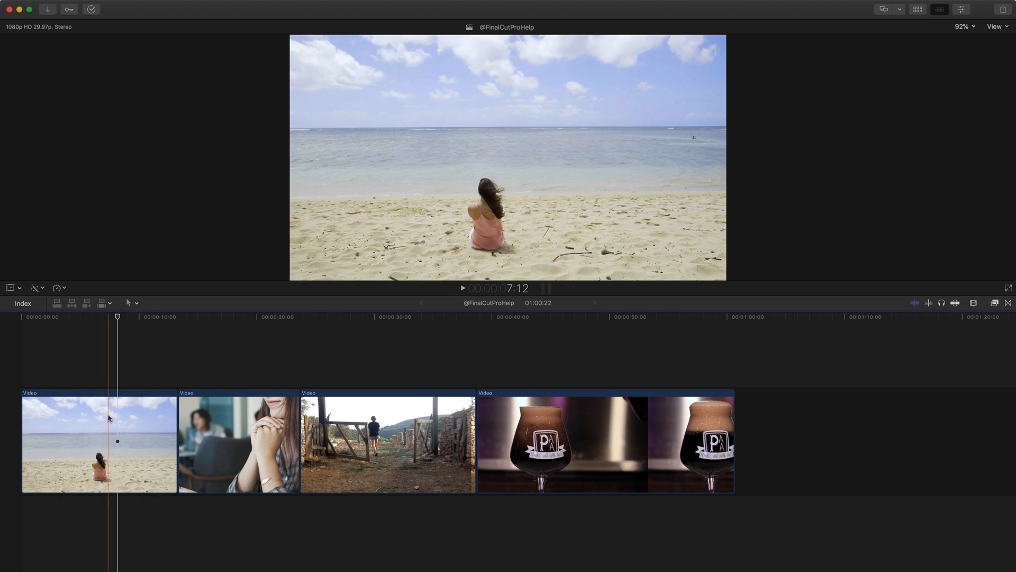
Step: Select the beach clip at the start of the timeline
left_click(99, 448)
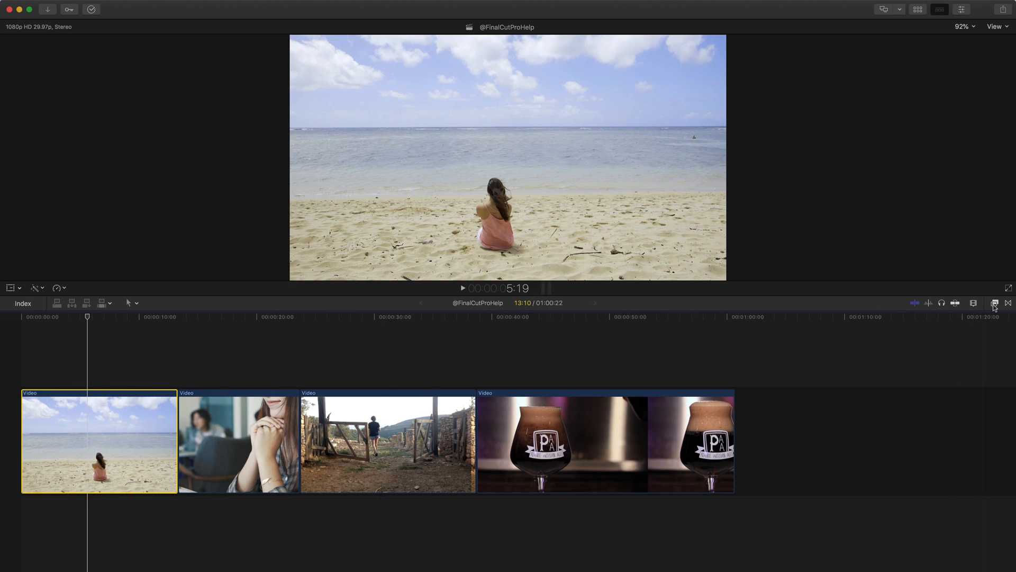
mouse_move(995, 303)
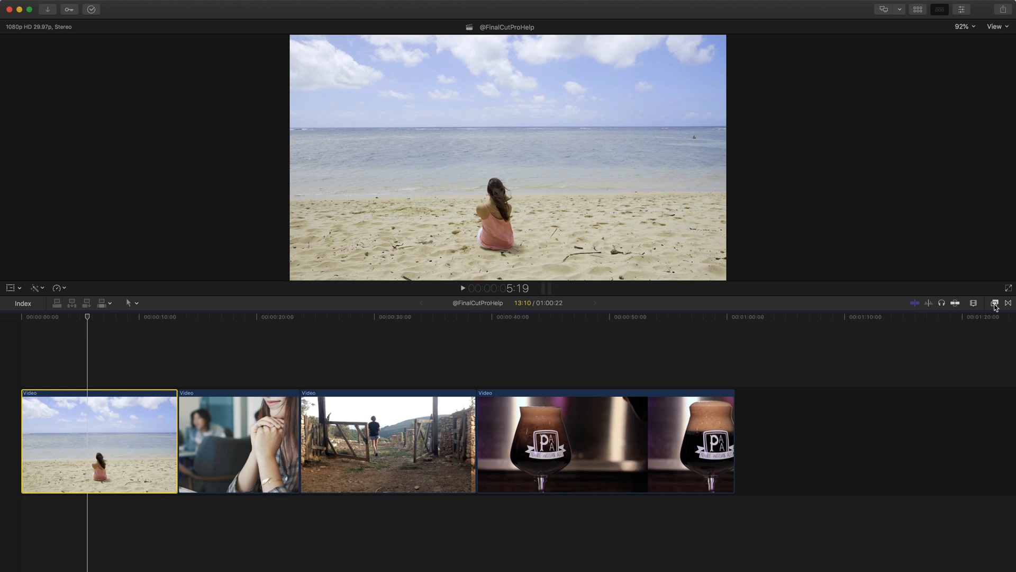
mouse_move(993, 303)
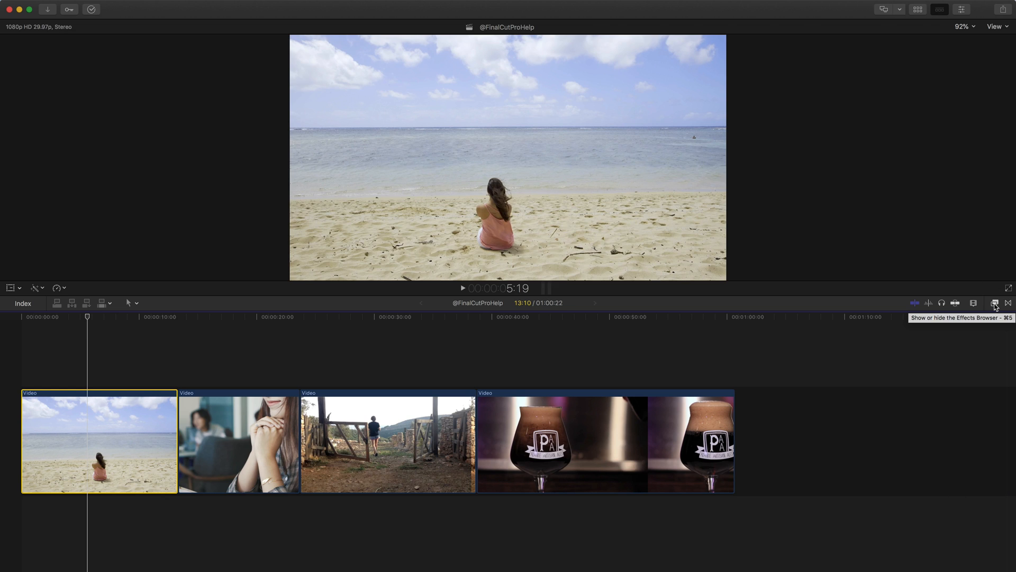
Step: Show the video effects library filtered to the Color category
left_click(991, 303)
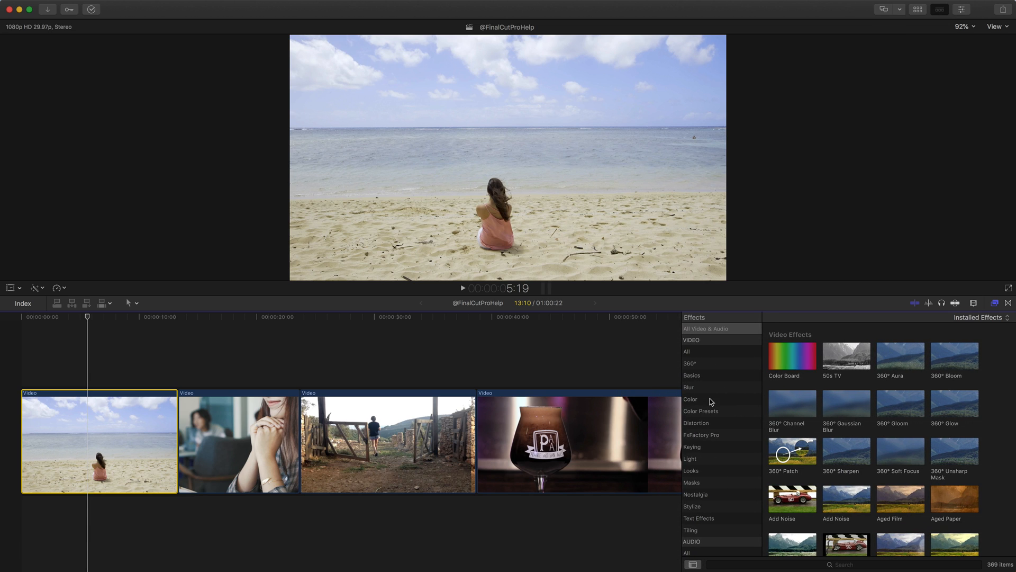
left_click(691, 398)
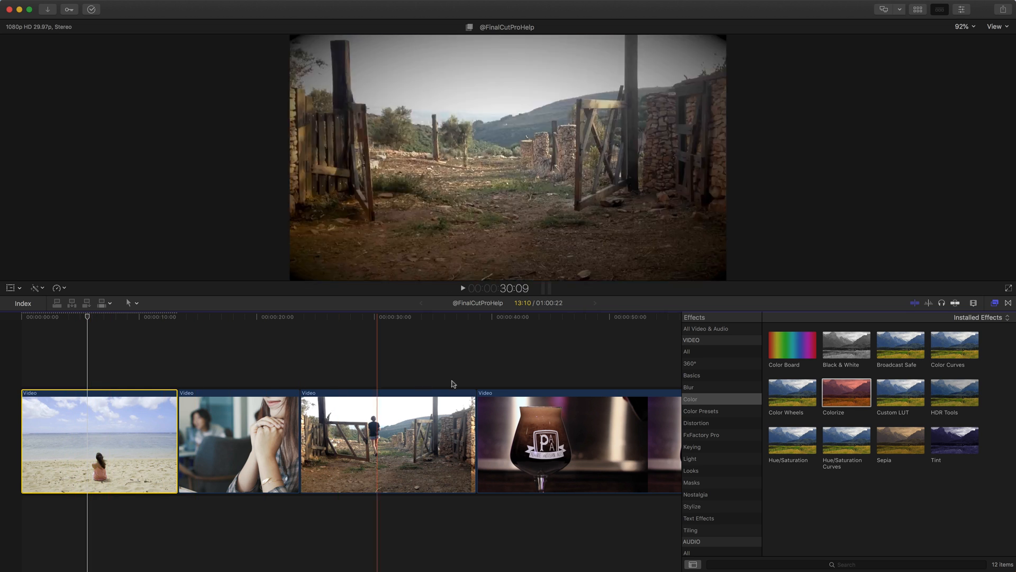
Step: Apply the Black & White color effect to the beach clip, turning it grayscale
left_click(847, 345)
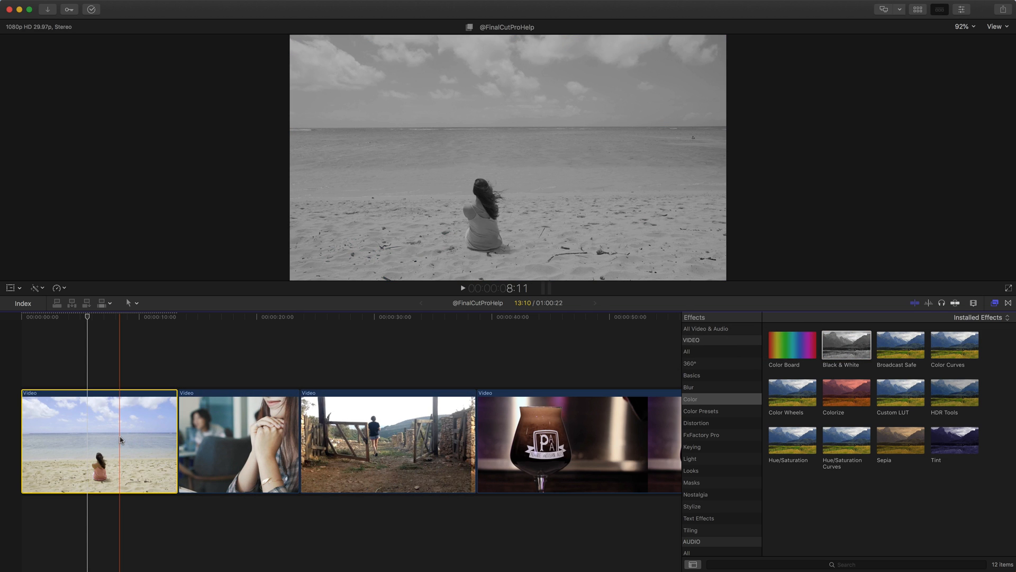
left_click(57, 437)
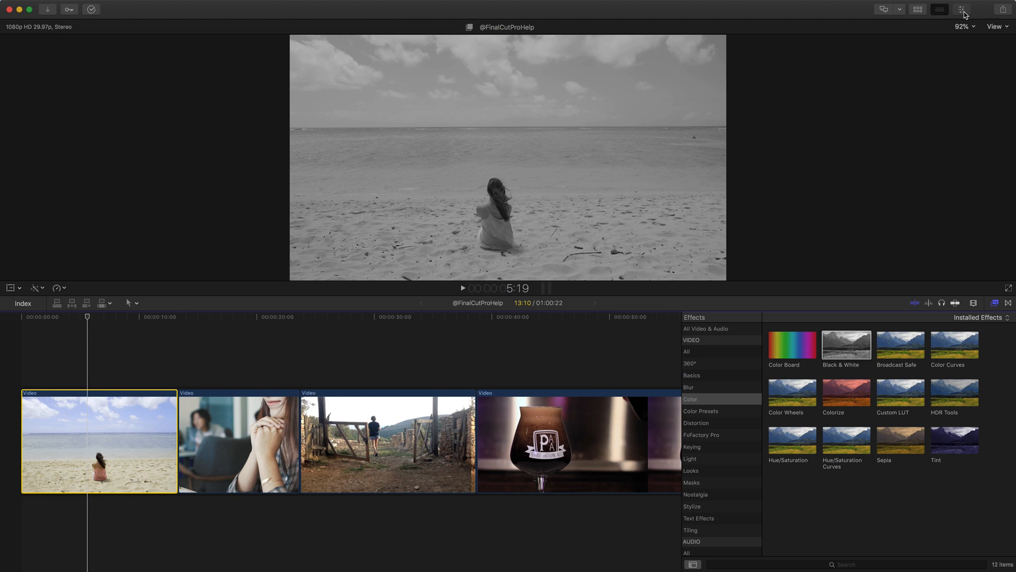
Step: Show the beach clip's Video Inspector listing Colorize and Black & White, after a glance at its Info
left_click(961, 8)
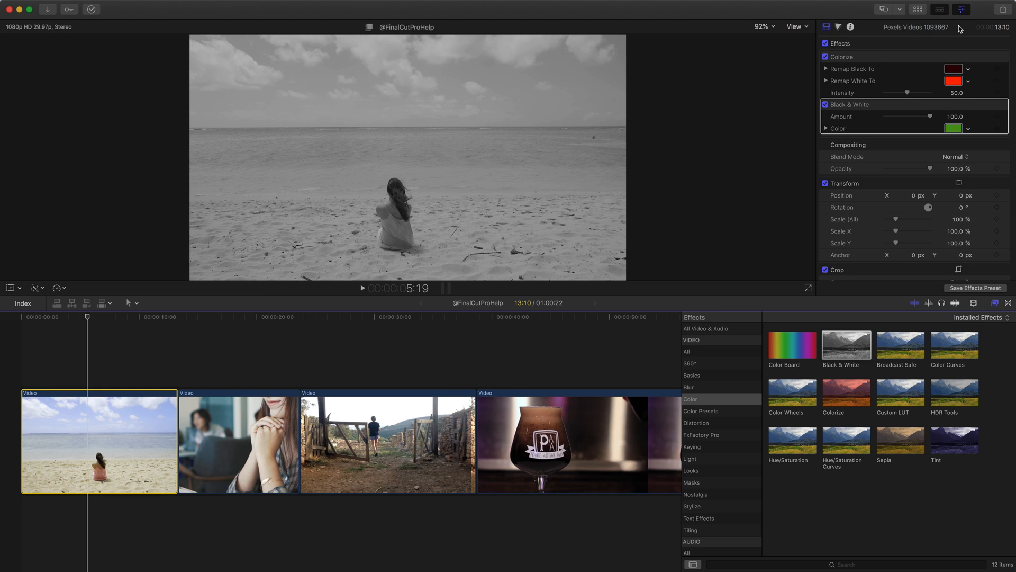
mouse_move(828, 47)
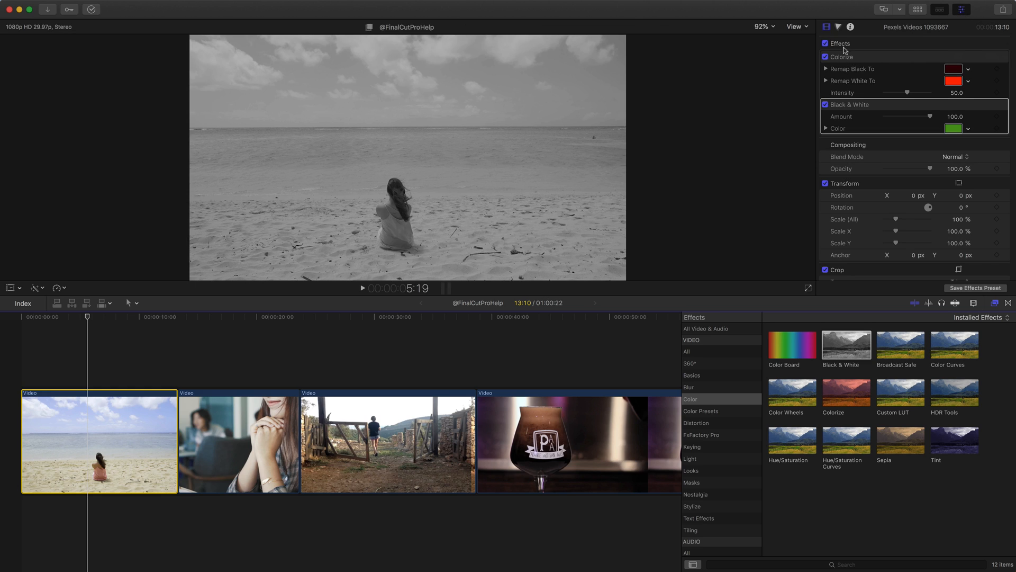
mouse_move(828, 26)
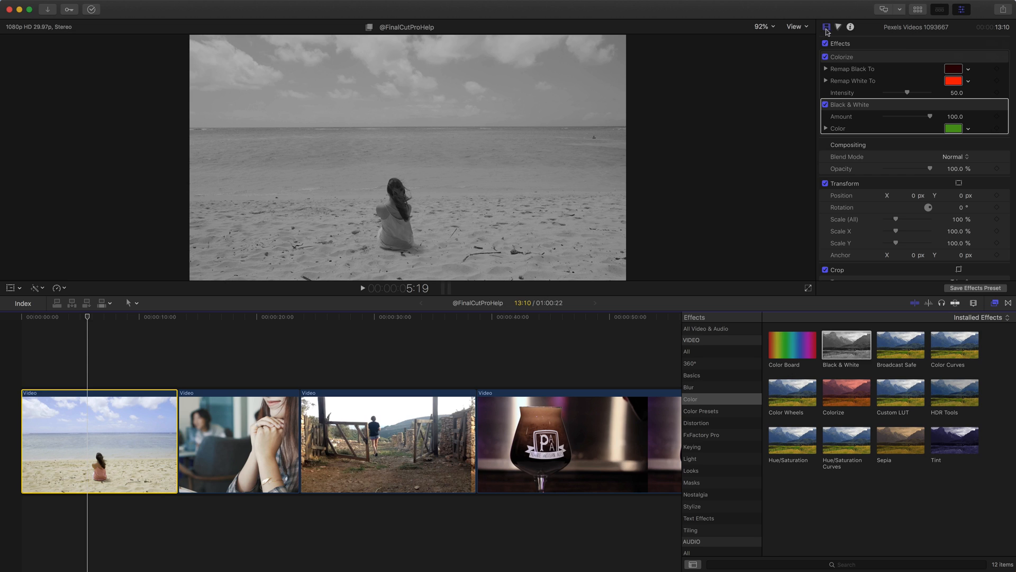
mouse_move(827, 26)
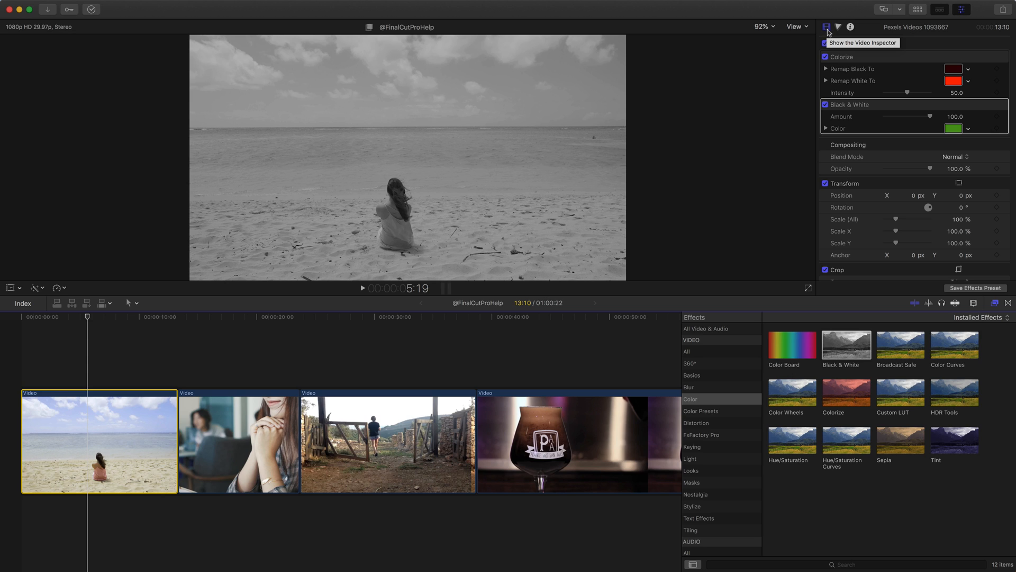
left_click(838, 26)
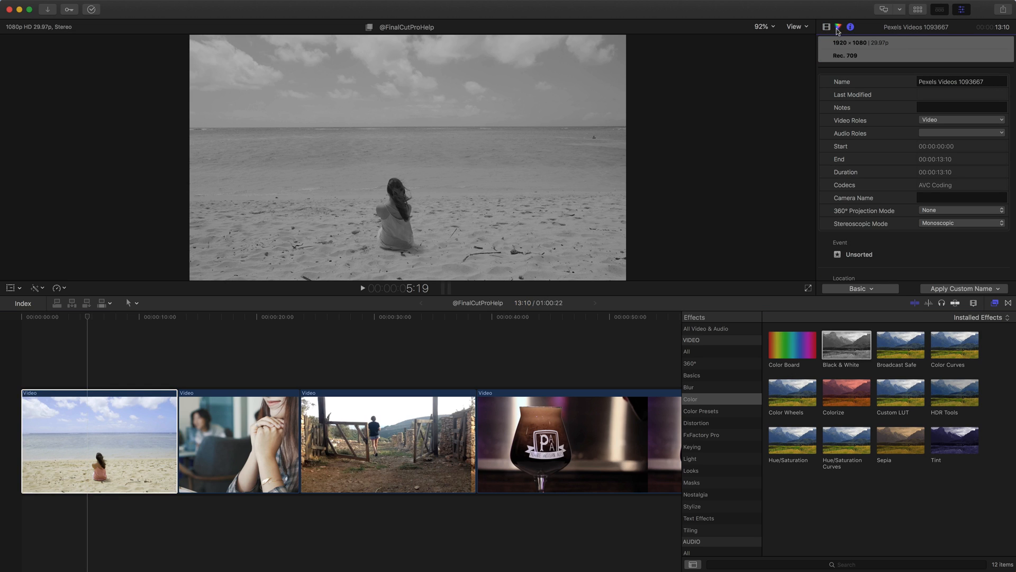
left_click(827, 27)
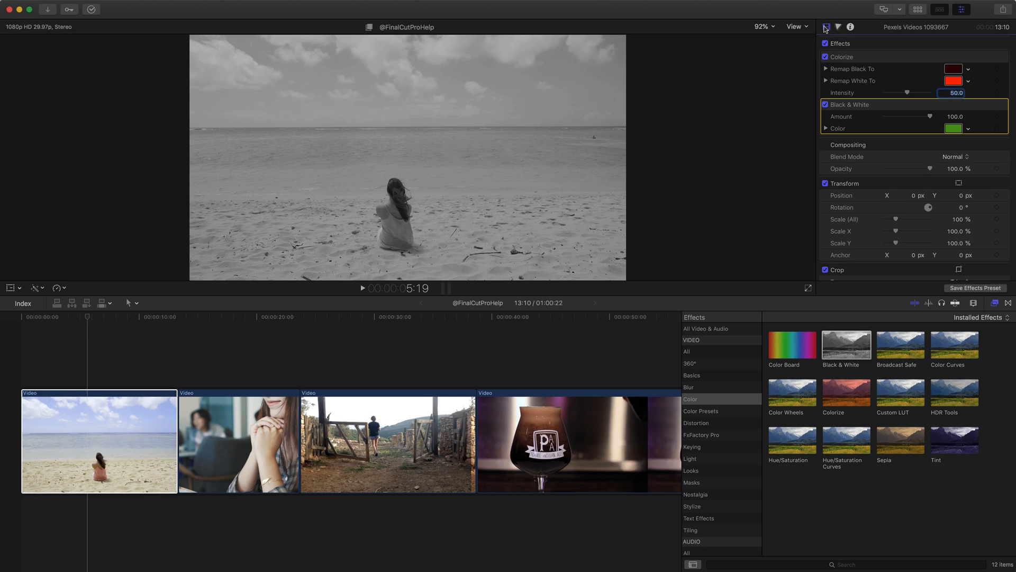
mouse_move(827, 26)
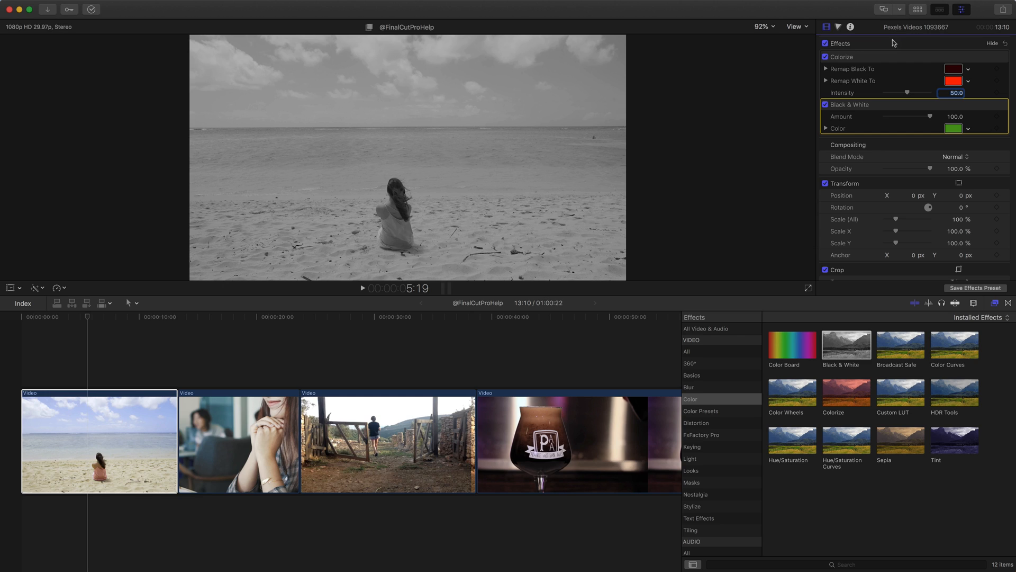
mouse_move(862, 112)
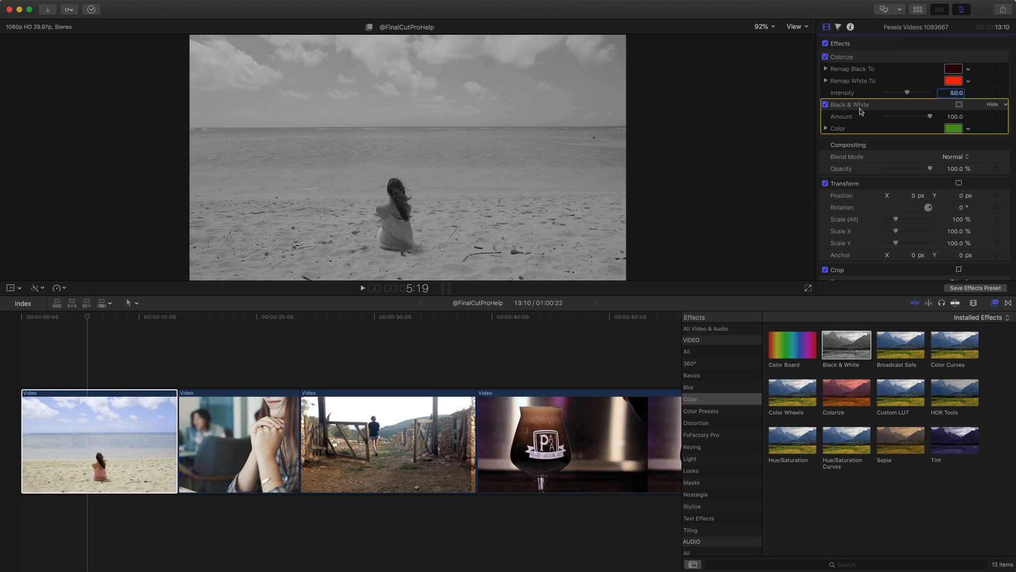
mouse_move(869, 107)
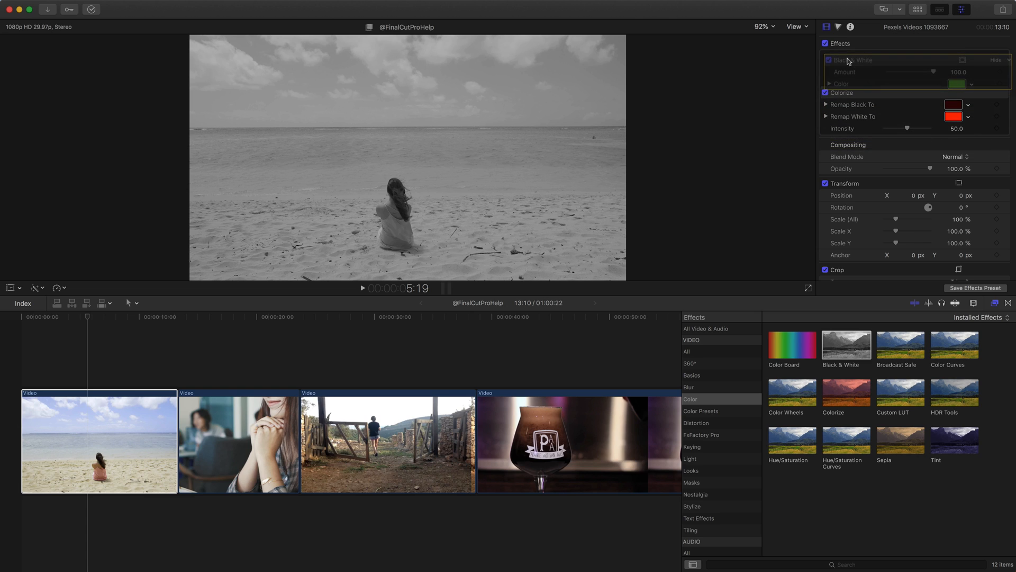
Step: Move Black & White above Colorize so the beach clip shows a red tint
left_click(825, 56)
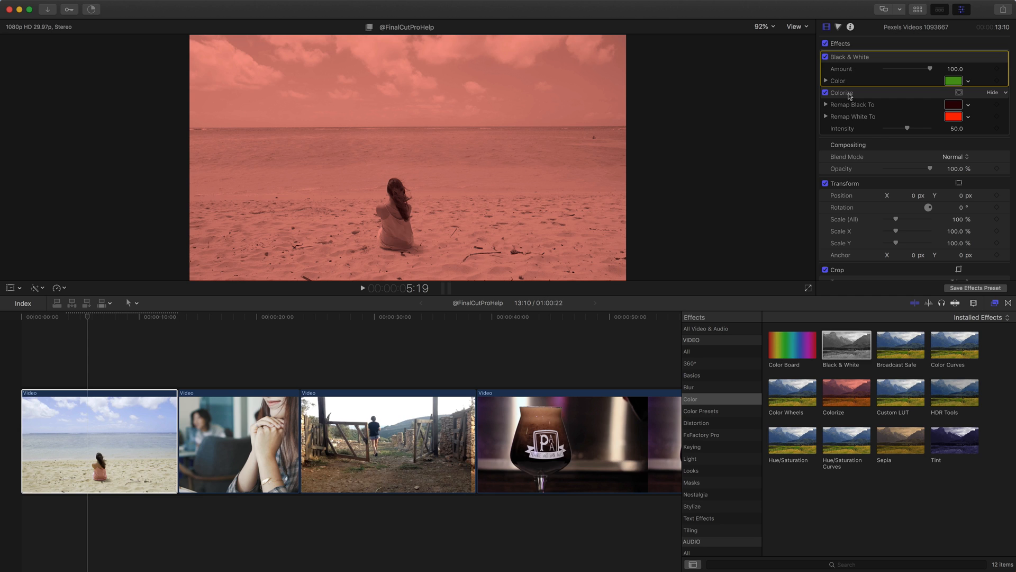
left_click(826, 93)
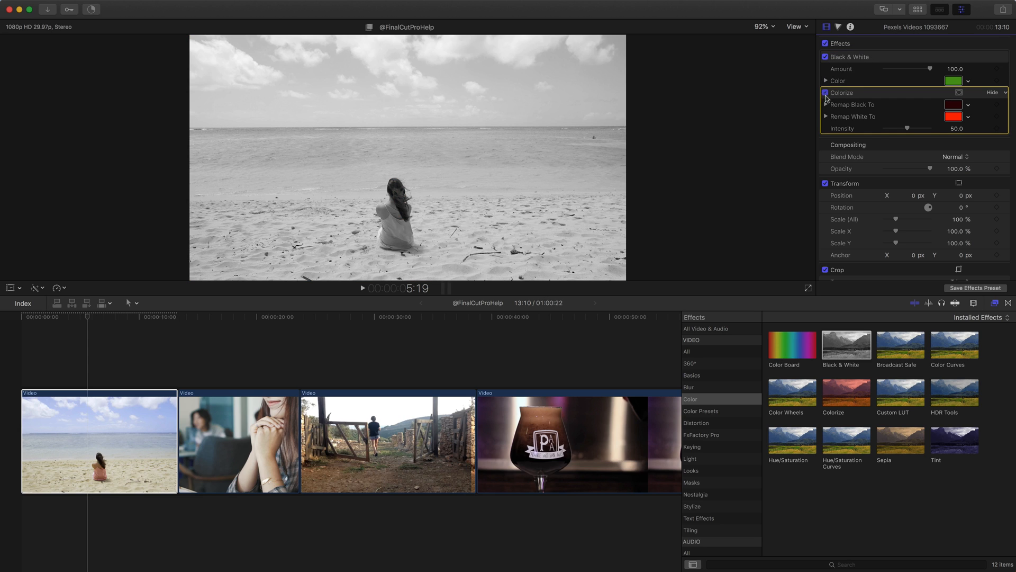
left_click(826, 92)
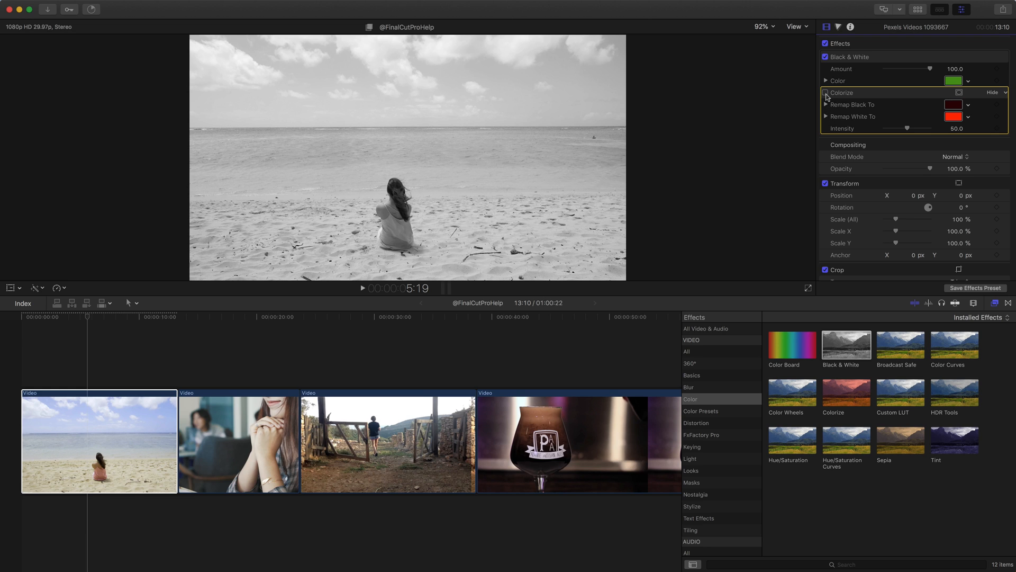
left_click(826, 93)
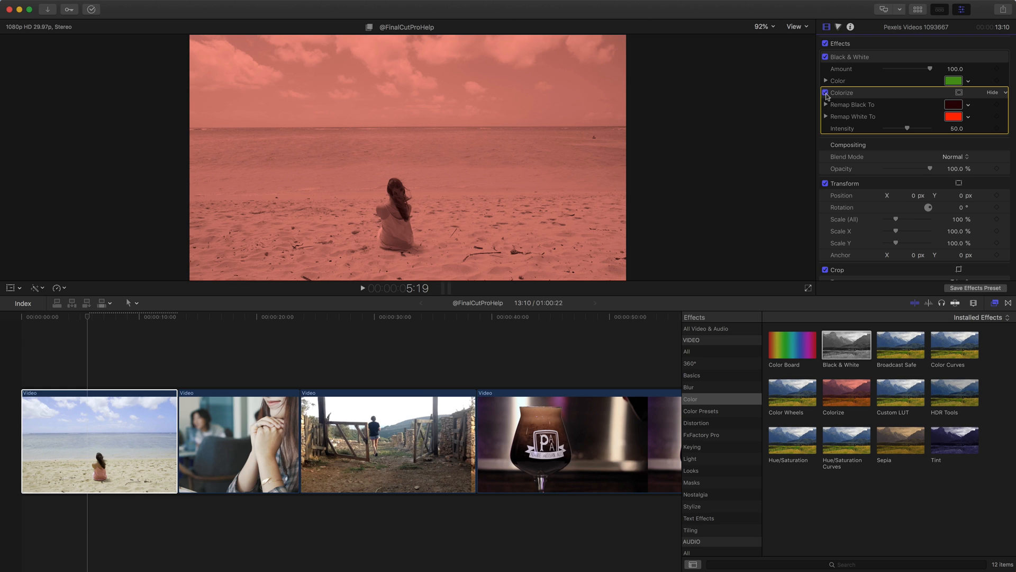
Step: Set Colorize's Remap White To colour to green, tinting the beach clip green
left_click(953, 117)
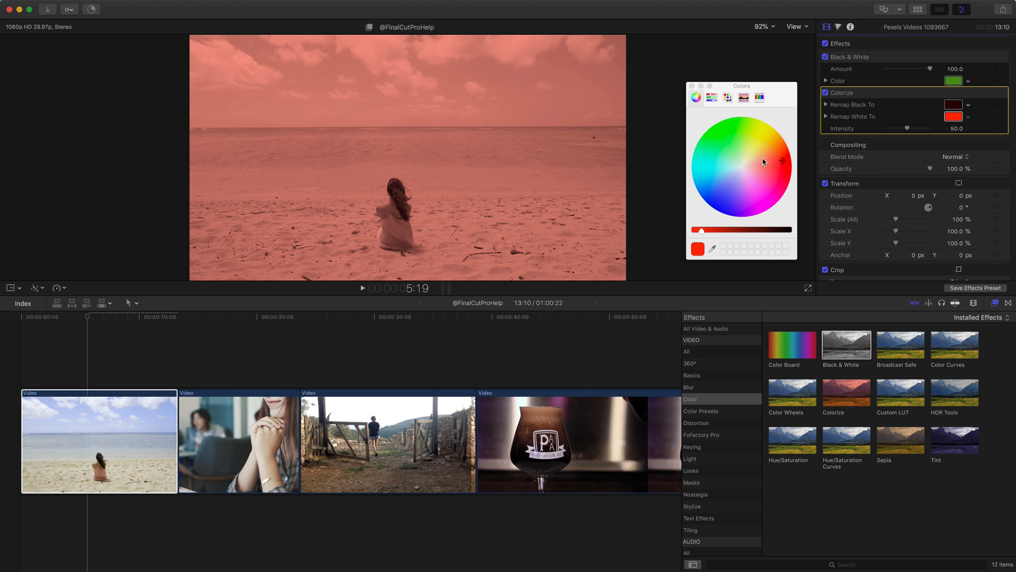
left_click(712, 136)
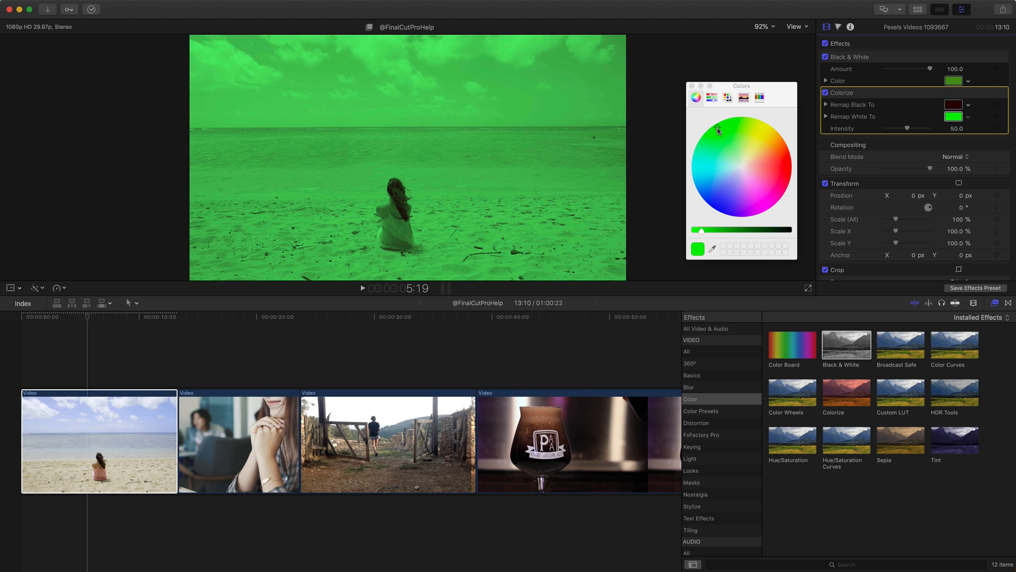
left_click(694, 85)
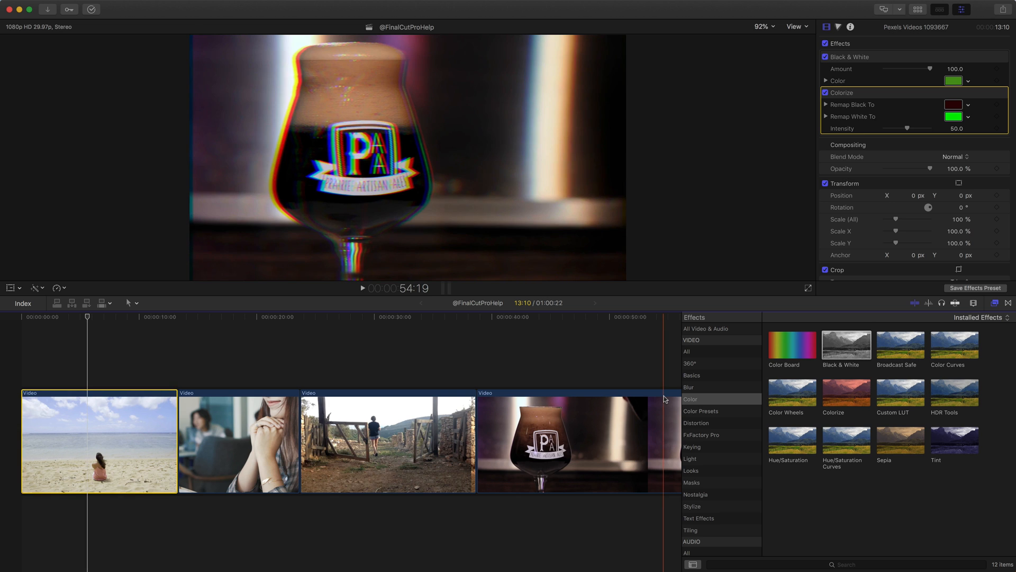
Step: Move the playhead onto the second clip so the woman with clasped hands shows in the viewer
left_click(239, 393)
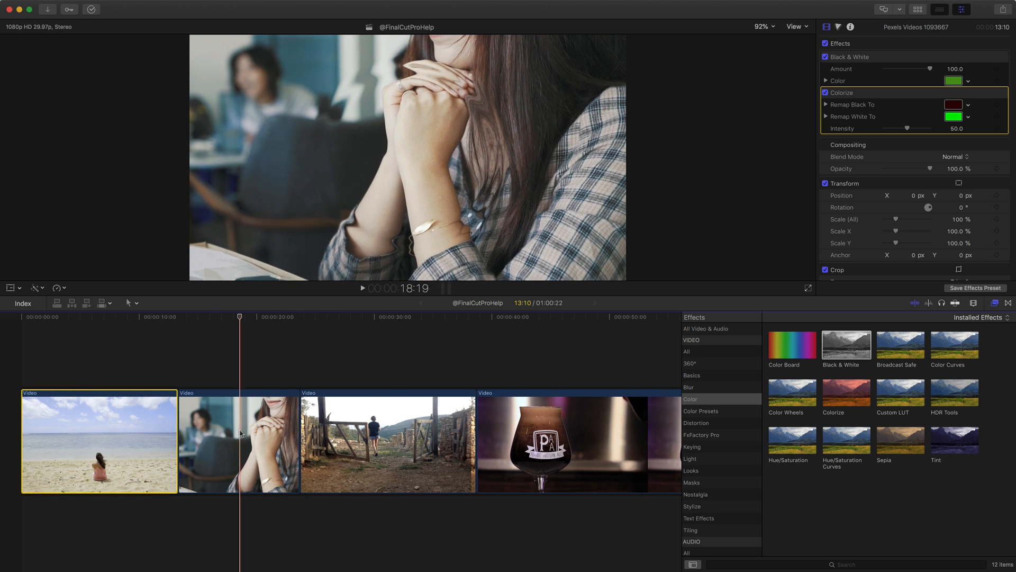
left_click(245, 438)
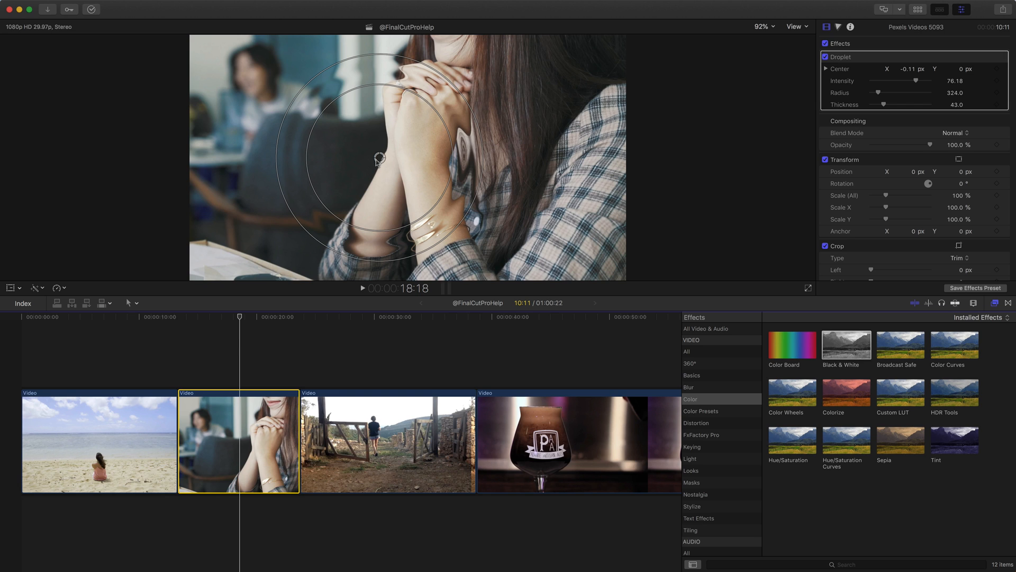
Step: Drag the Droplet ripple centre around the frame, settling it just left of her clasped hands near -0.13, -0.02
left_click_drag(378, 158, 400, 186)
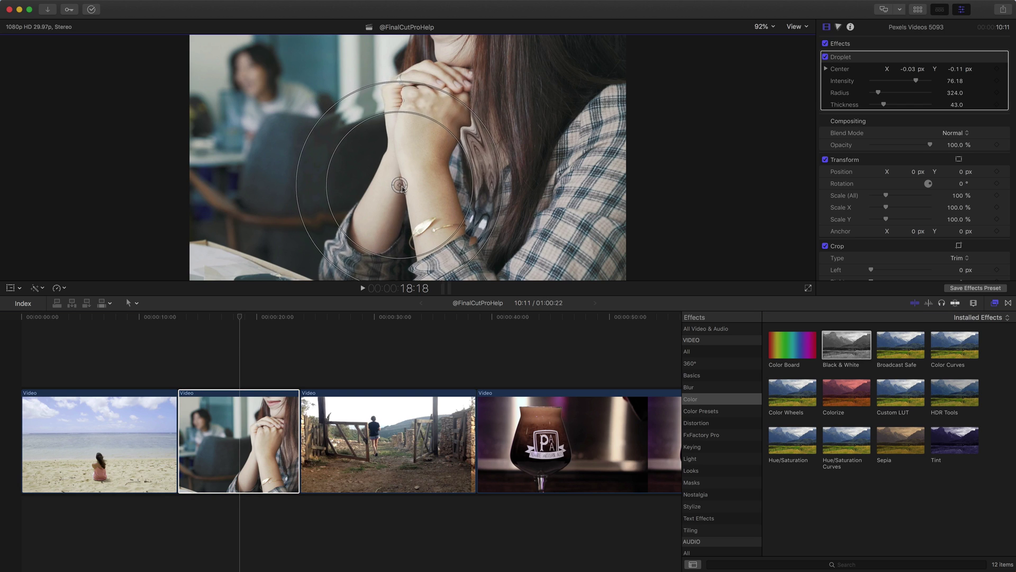
left_click_drag(400, 186, 522, 142)
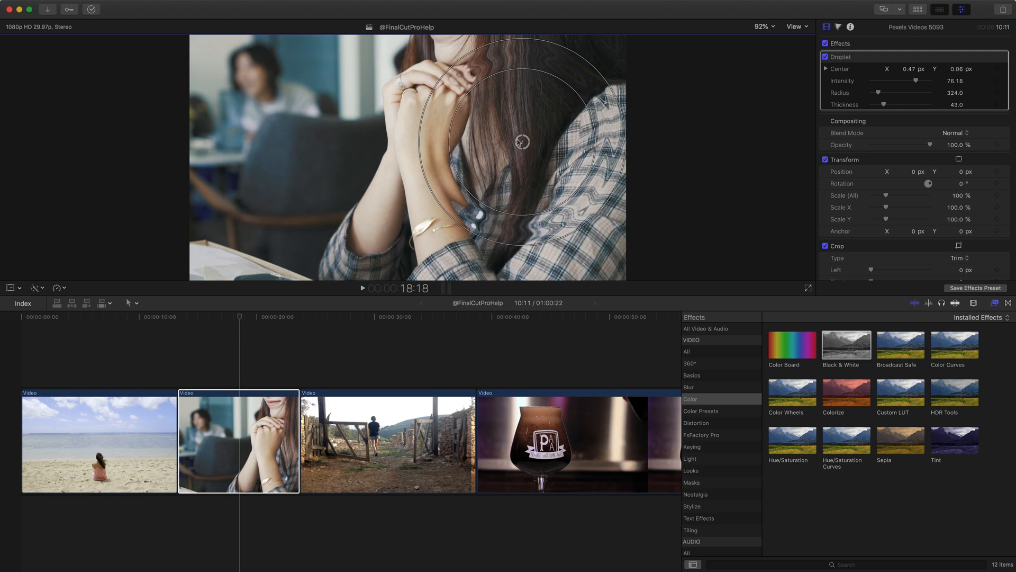
left_click_drag(521, 140, 342, 163)
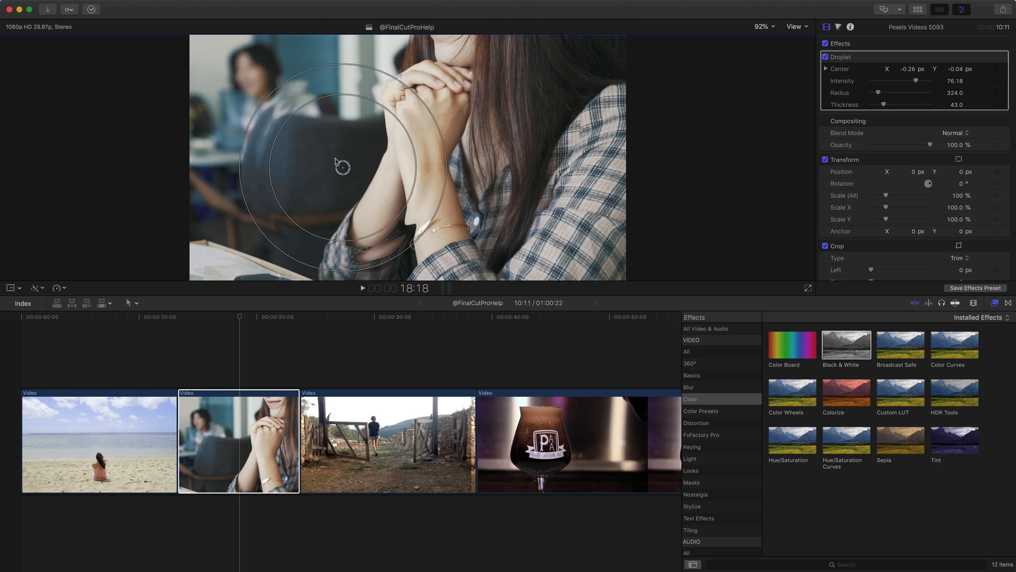
left_click_drag(342, 166, 377, 162)
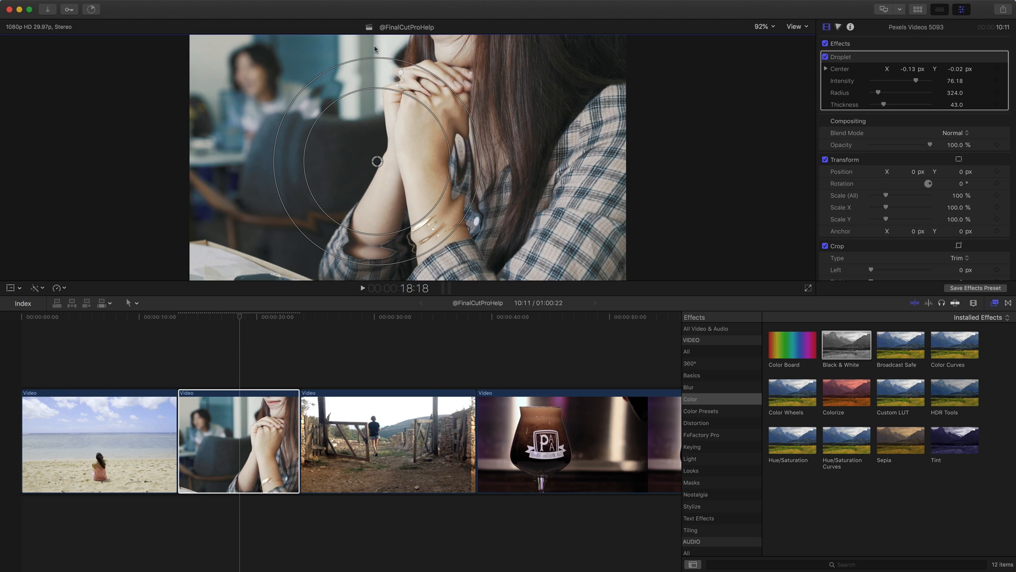
mouse_move(450, 145)
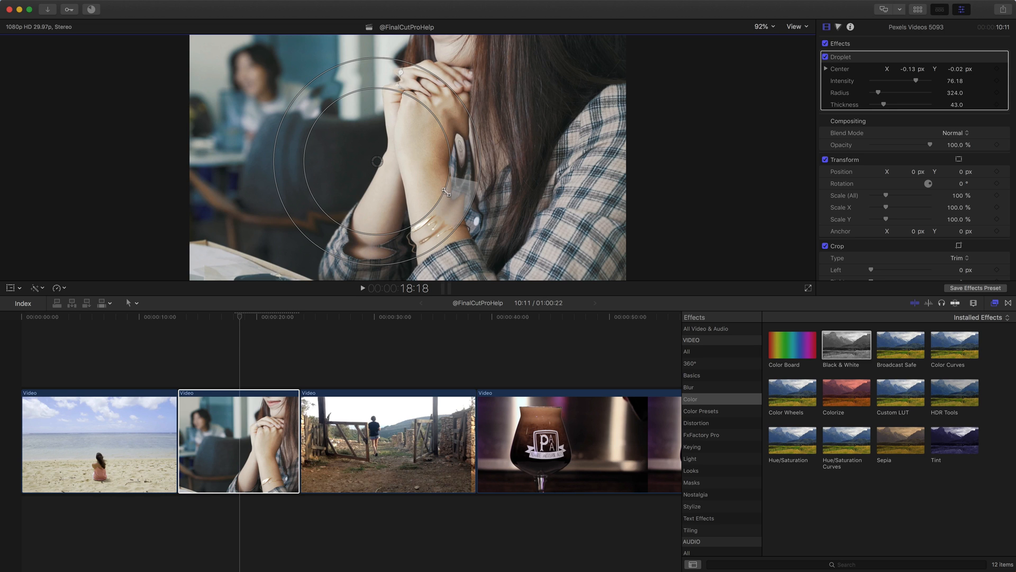
Step: Reshape the Droplet ripple to a radius of about 152 and ring thickness near 109, then move to the gate clip
left_click_drag(885, 105, 888, 105)
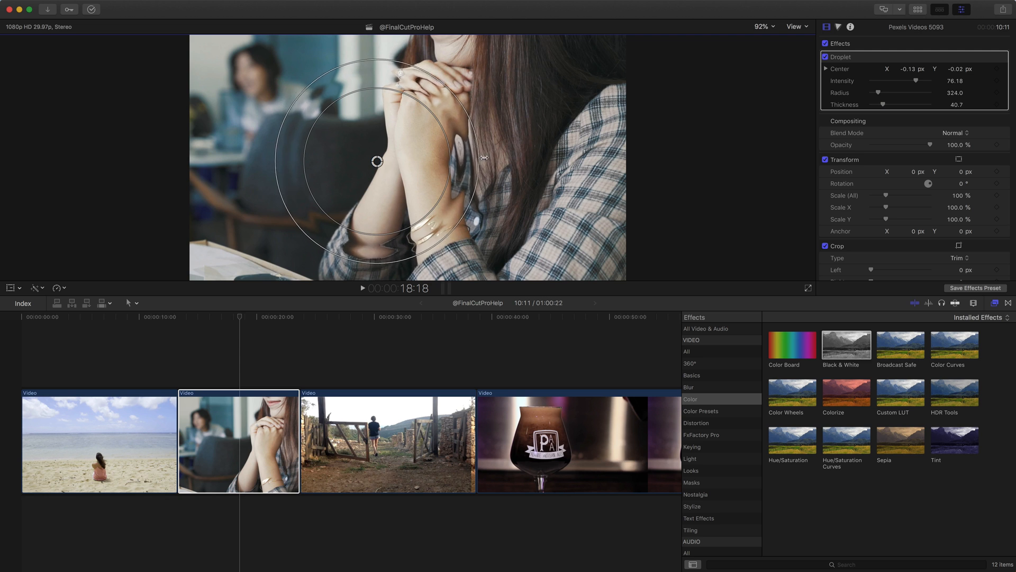
left_click_drag(883, 105, 895, 104)
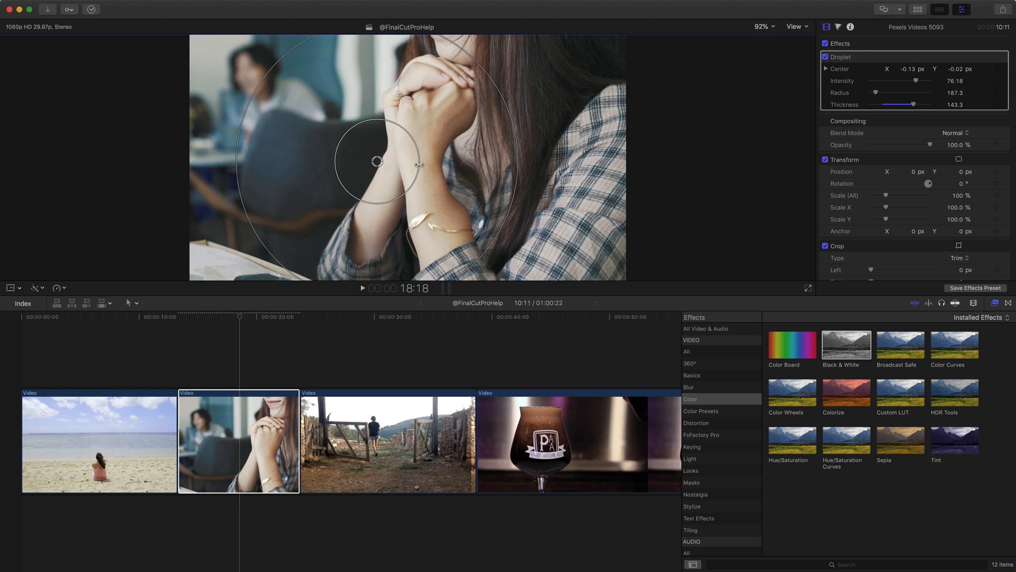
left_click_drag(421, 164, 428, 164)
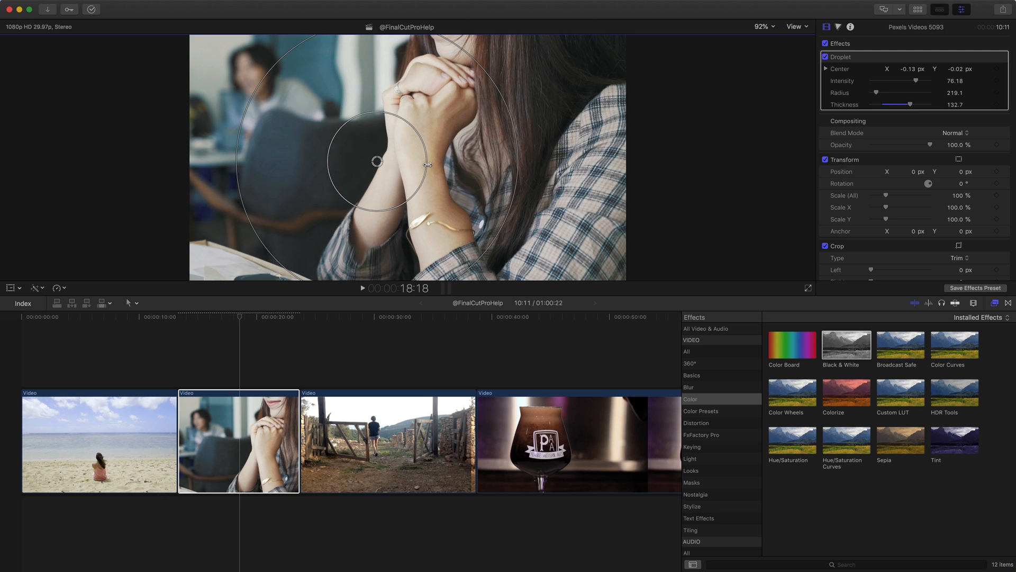
left_click_drag(914, 104, 893, 104)
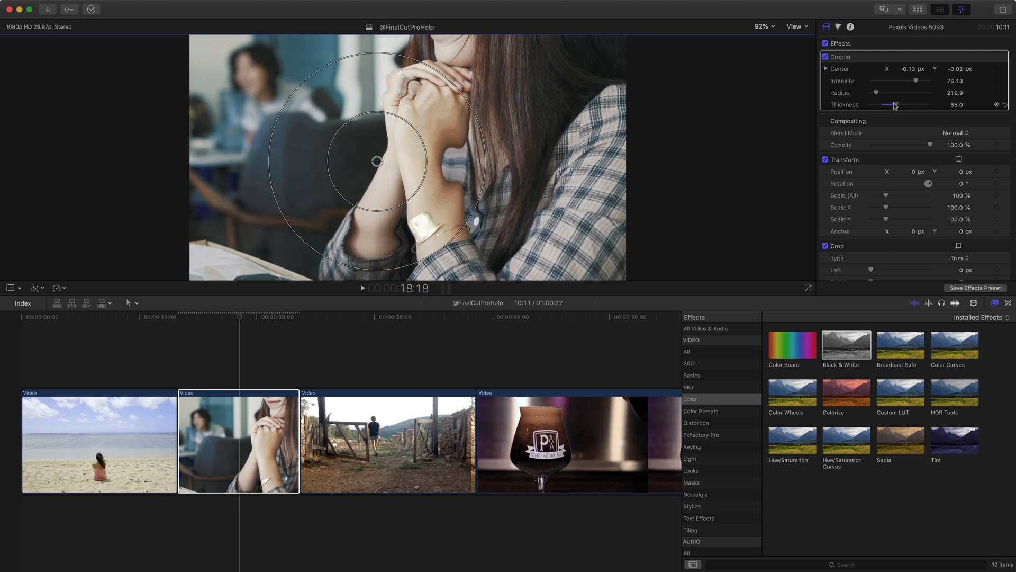
left_click_drag(897, 105, 886, 94)
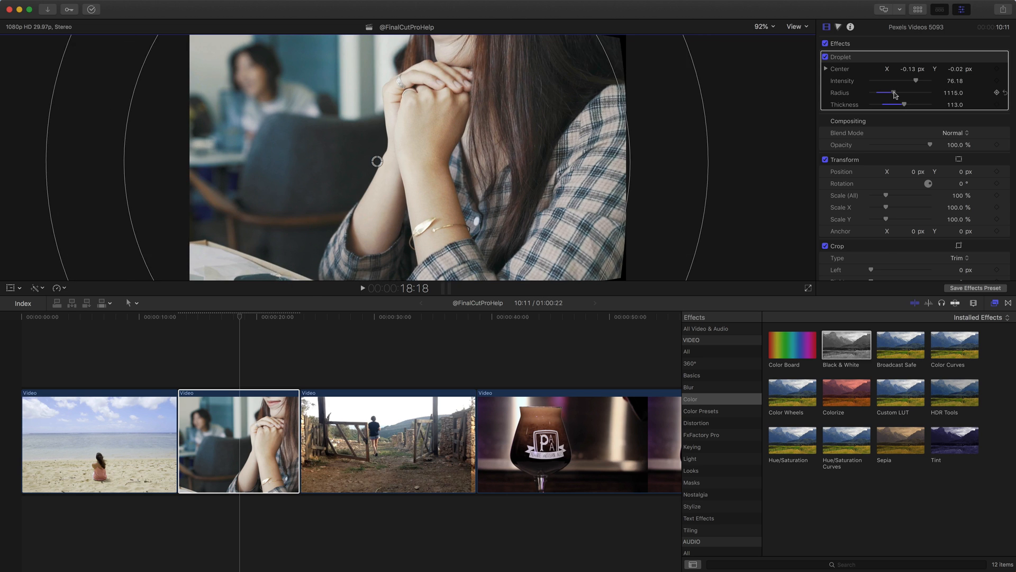
left_click_drag(894, 95, 875, 95)
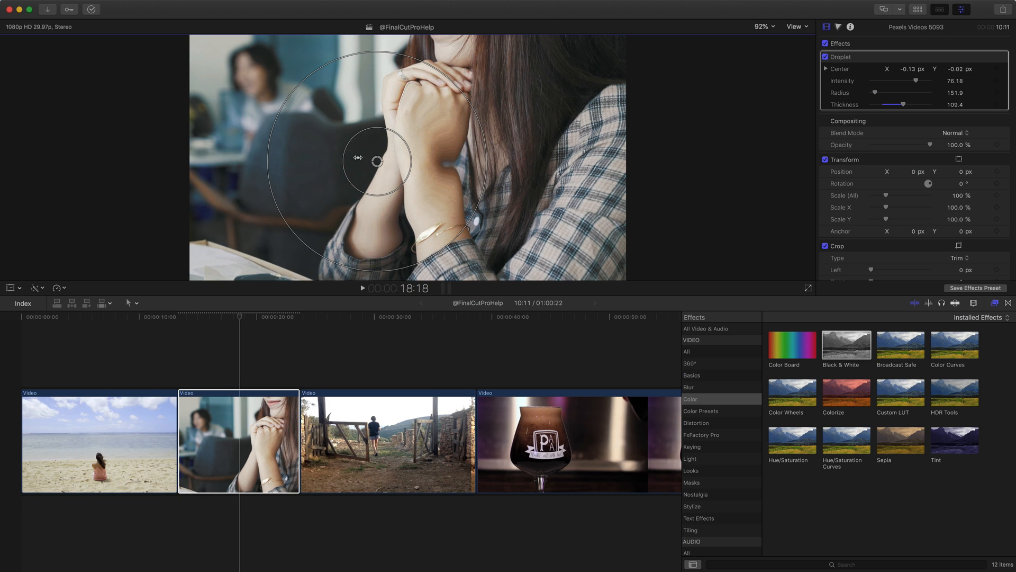
left_click_drag(376, 160, 439, 134)
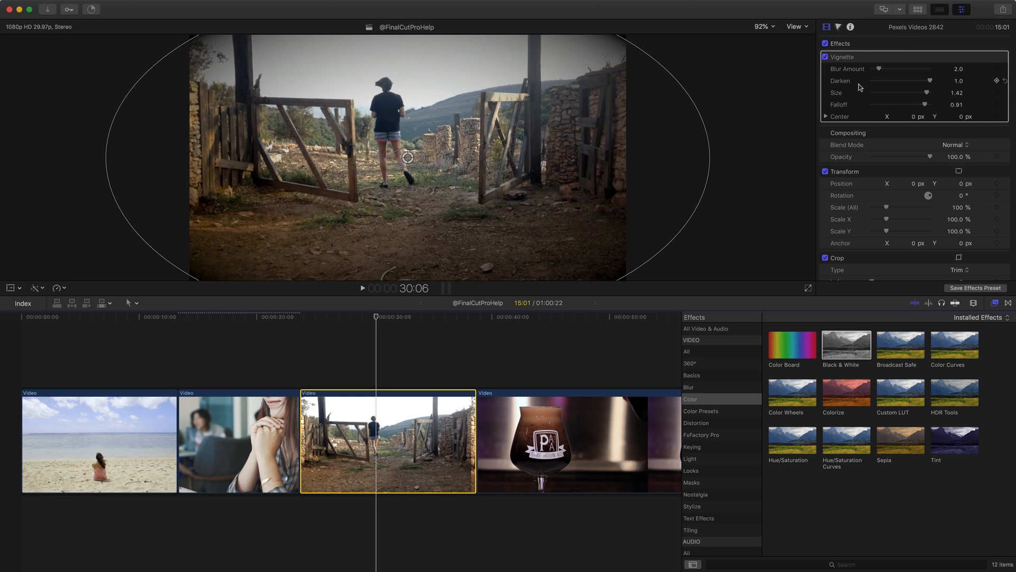
Step: Set the gate clip's Vignette to blur 5.0, size 0.83, falloff 0.57, centred higher on the walking man, then select the beer clip
left_click_drag(873, 68, 889, 68)
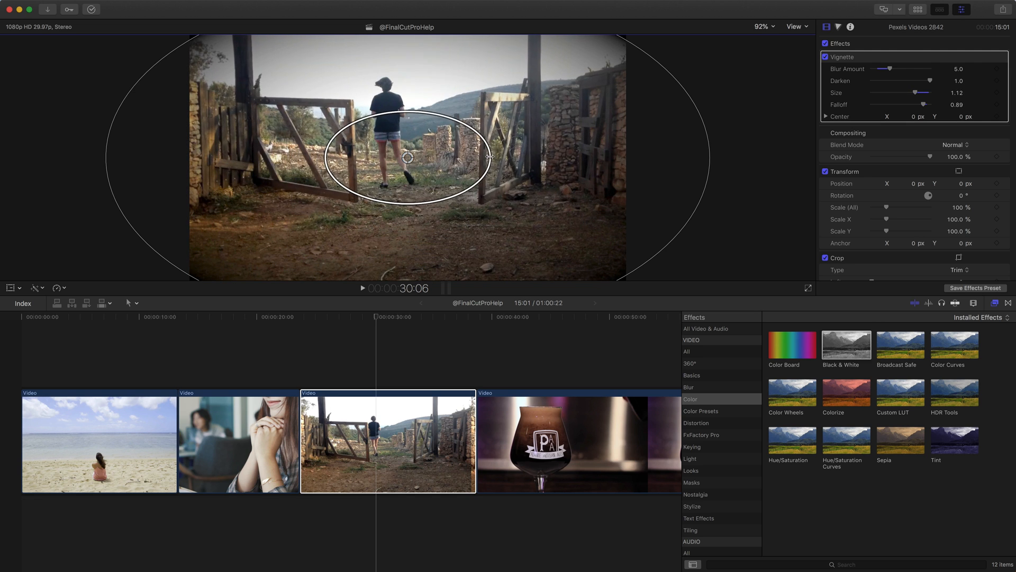
left_click_drag(407, 157, 401, 144)
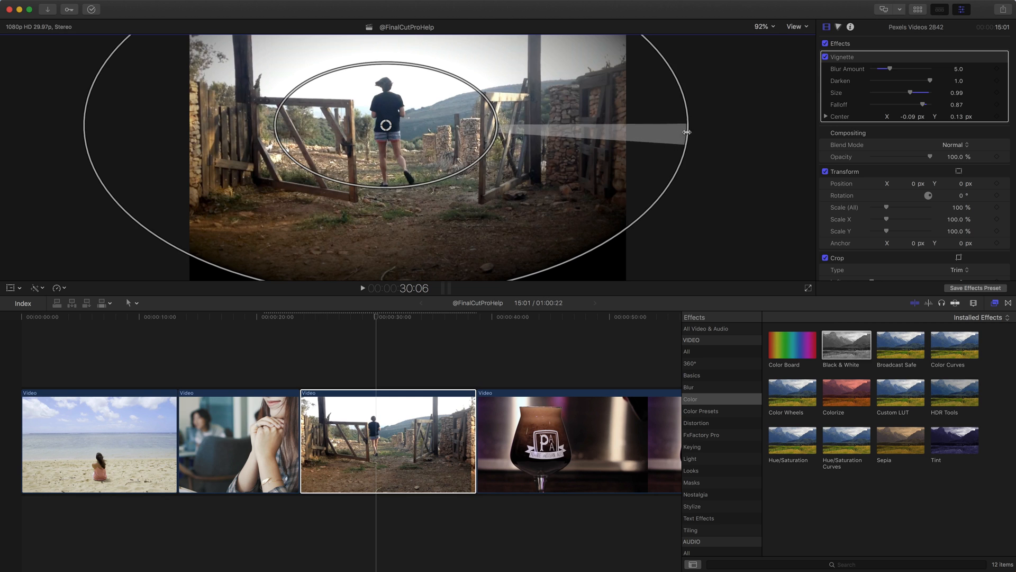
left_click_drag(927, 104, 907, 105)
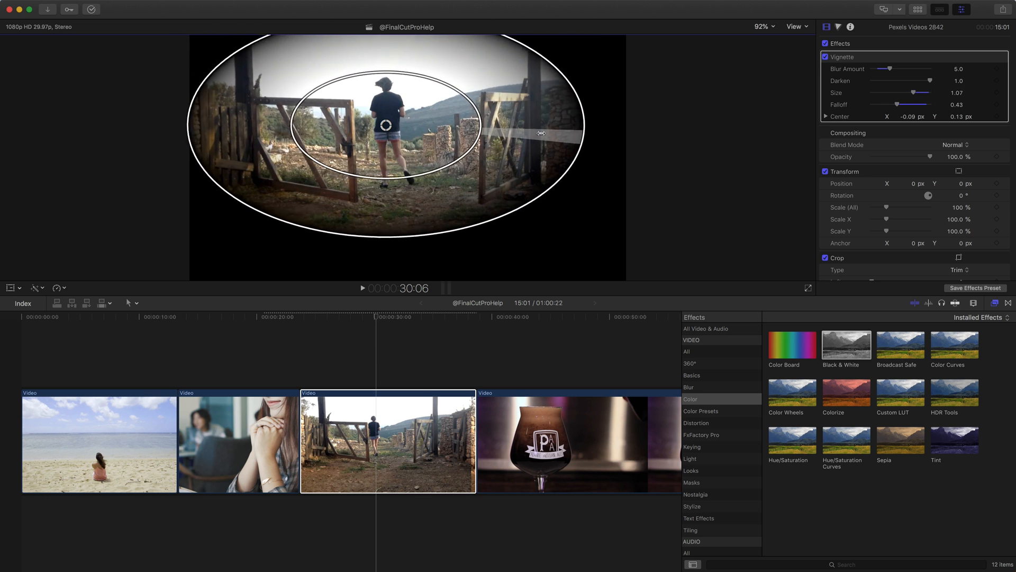
left_click_drag(541, 134, 571, 142)
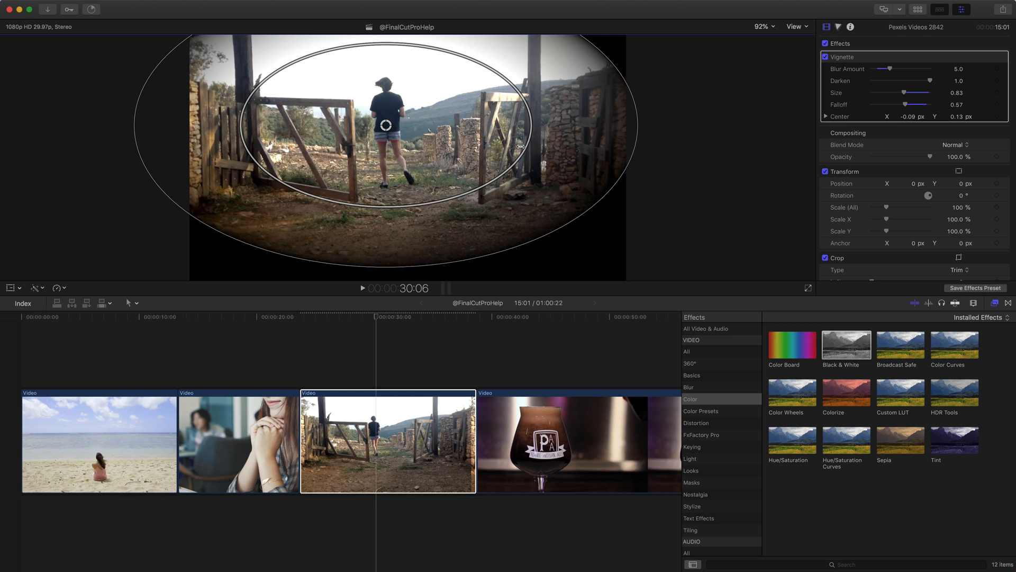
left_click(548, 316)
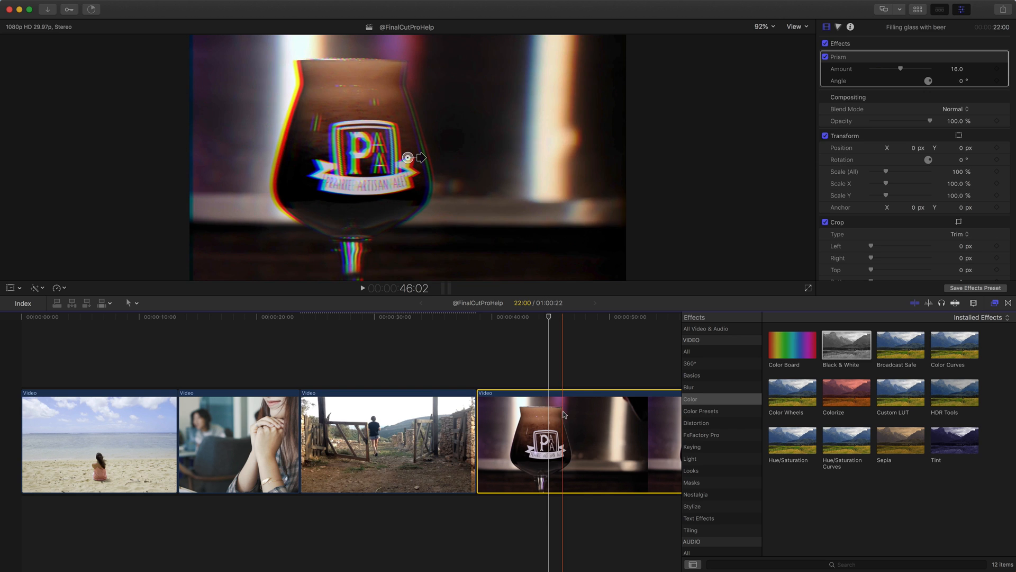
Step: Retune the beer-glass clip's Prism via its on-screen arm to about 59 amount at a 12.5° angle
left_click(532, 333)
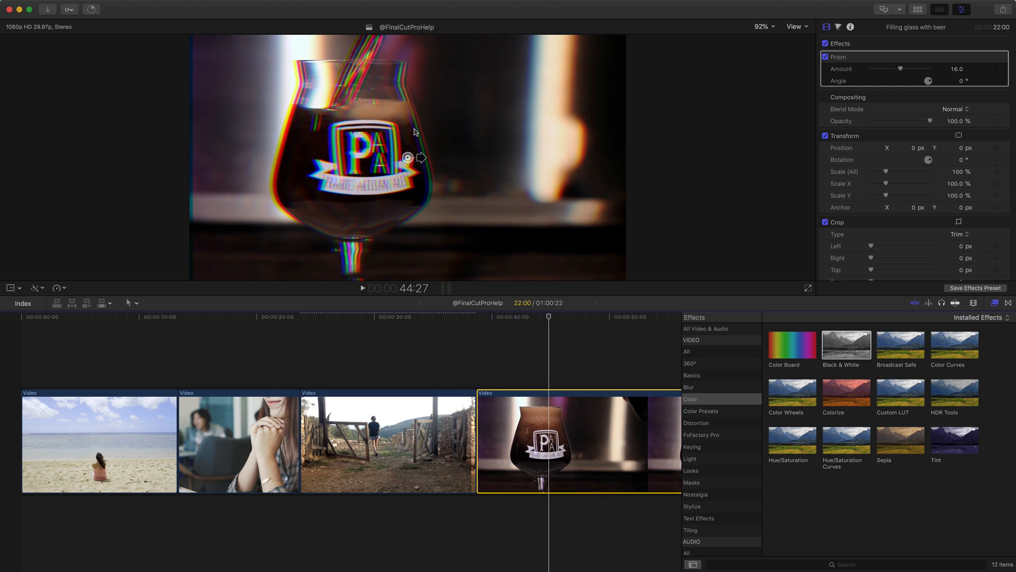
mouse_move(442, 193)
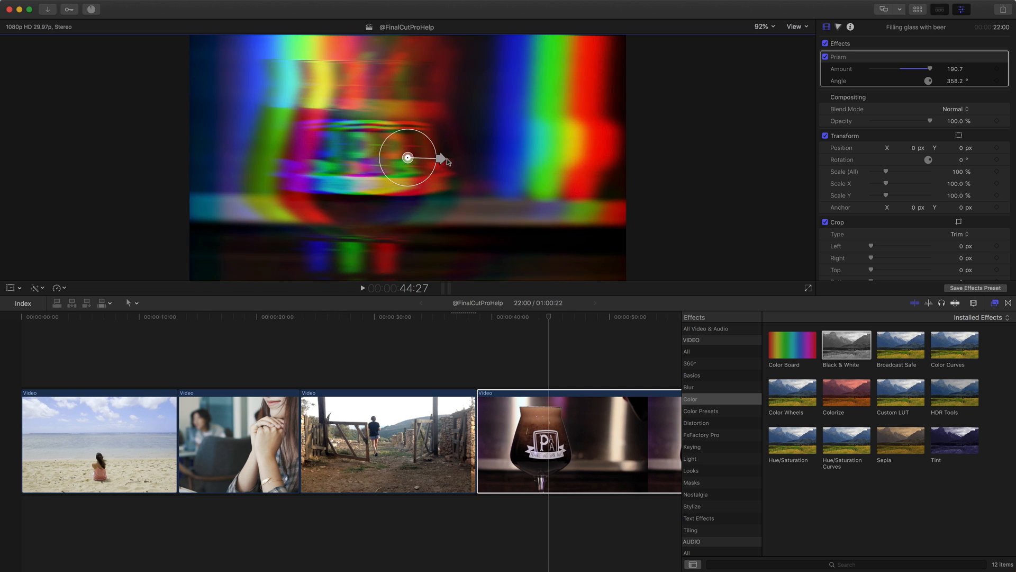
left_click_drag(446, 160, 434, 158)
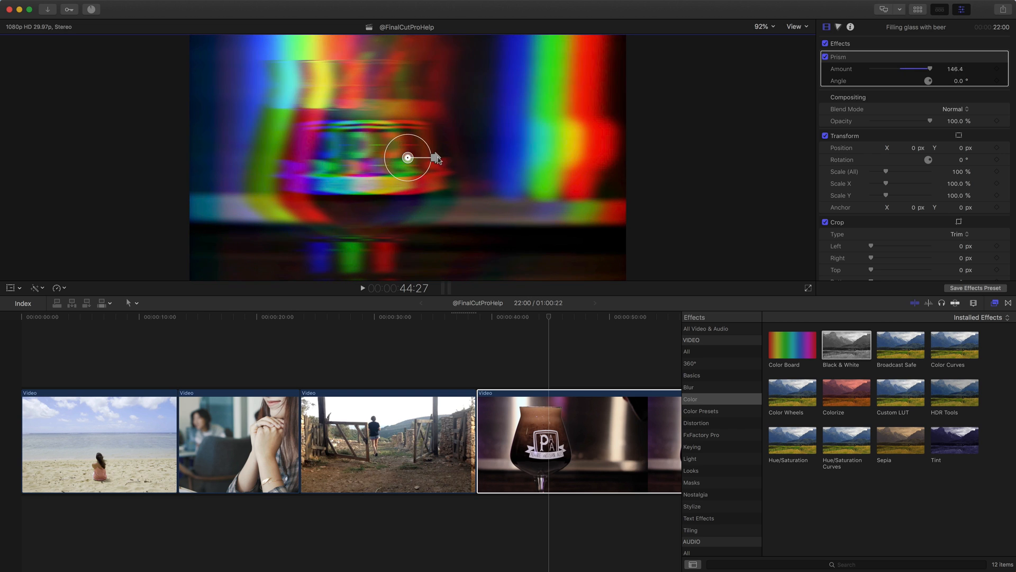
left_click_drag(429, 157, 427, 144)
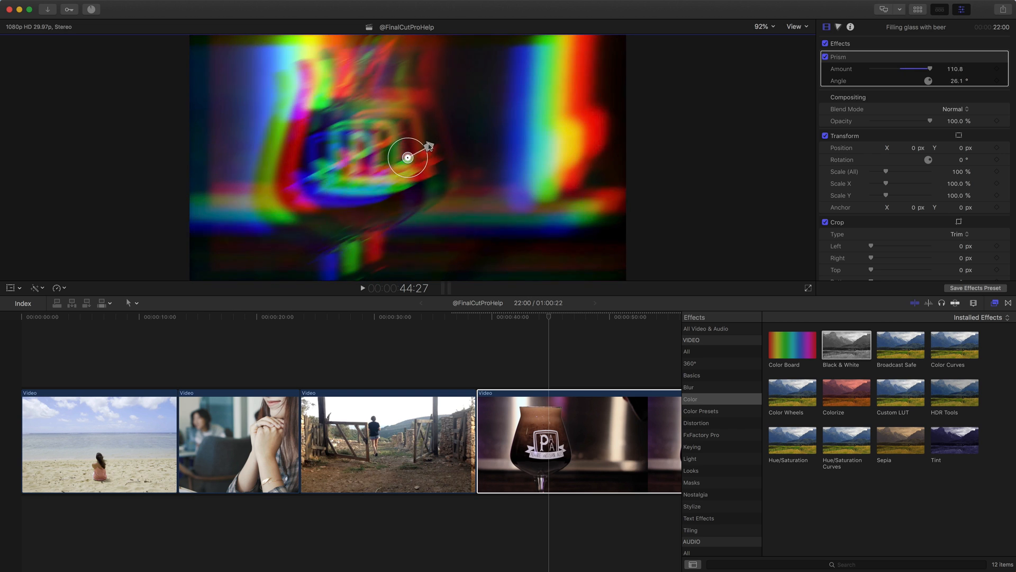
left_click_drag(425, 146, 431, 149)
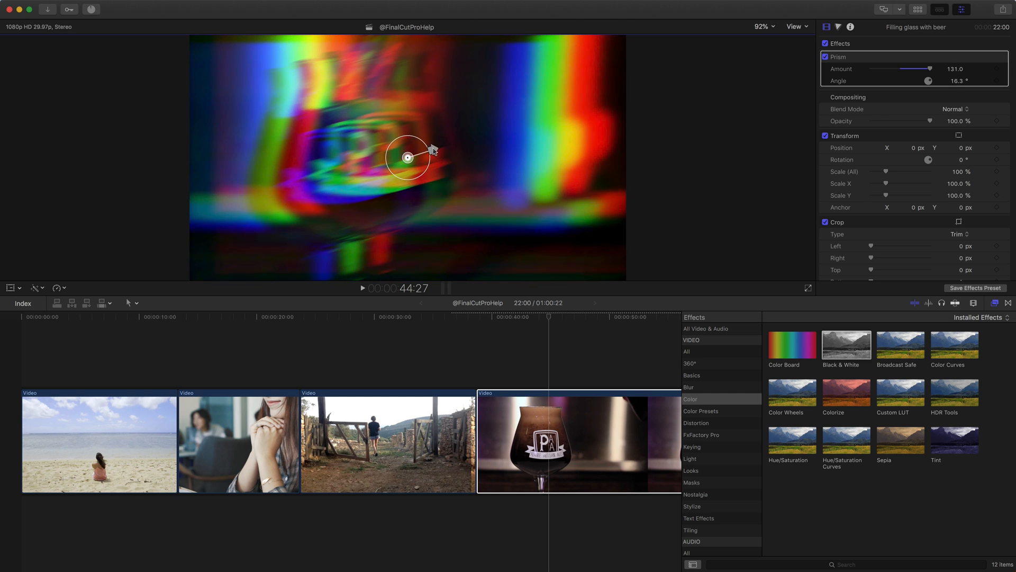
left_click_drag(931, 69, 914, 69)
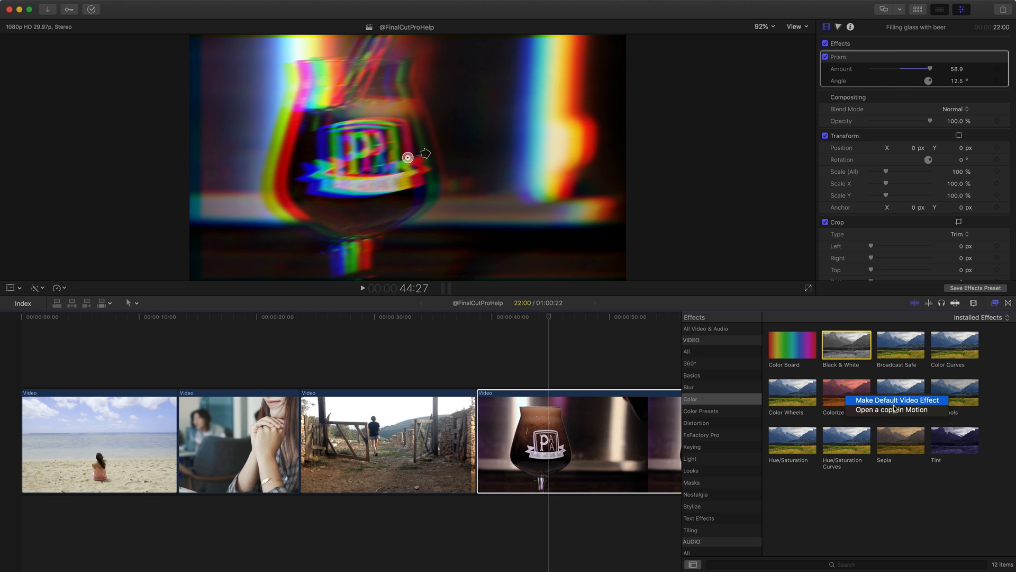
mouse_move(897, 410)
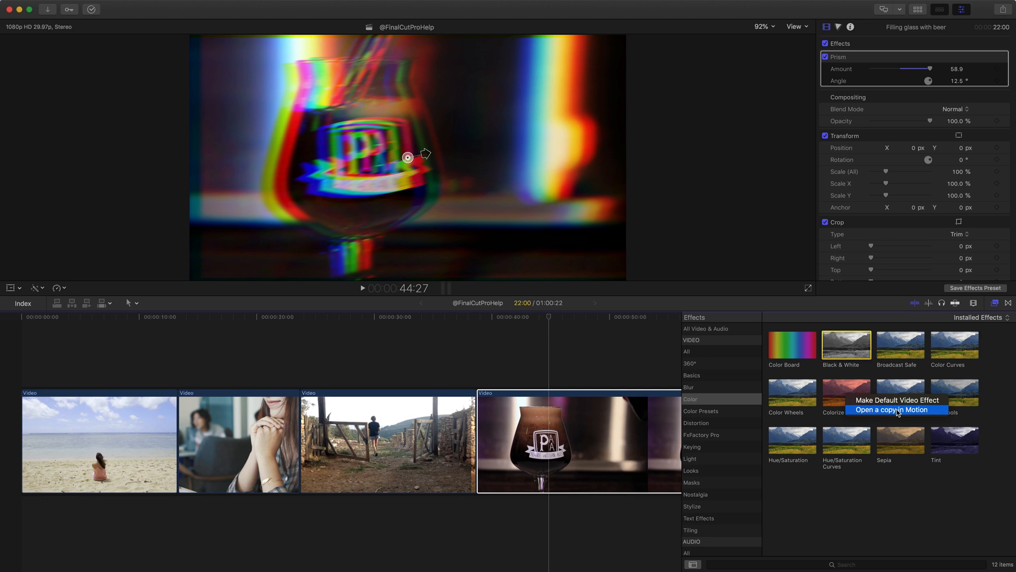